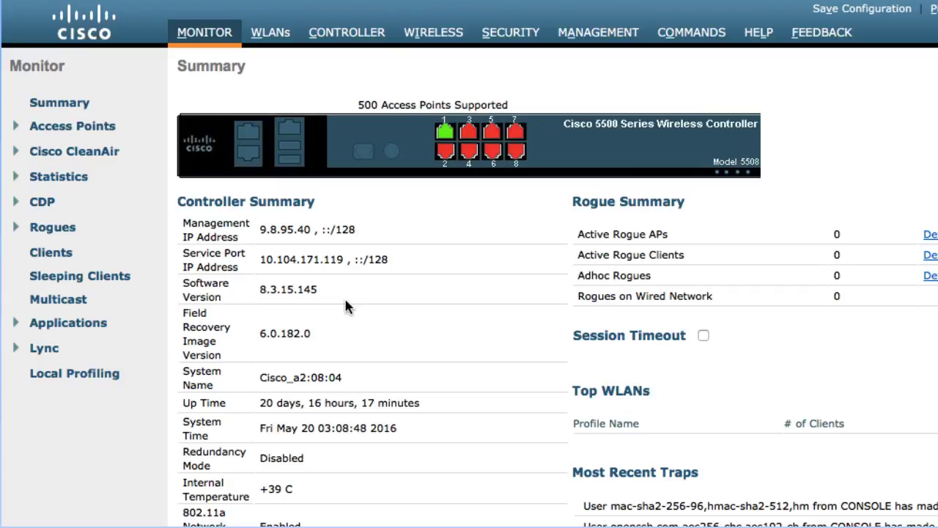
mouse_move(304, 57)
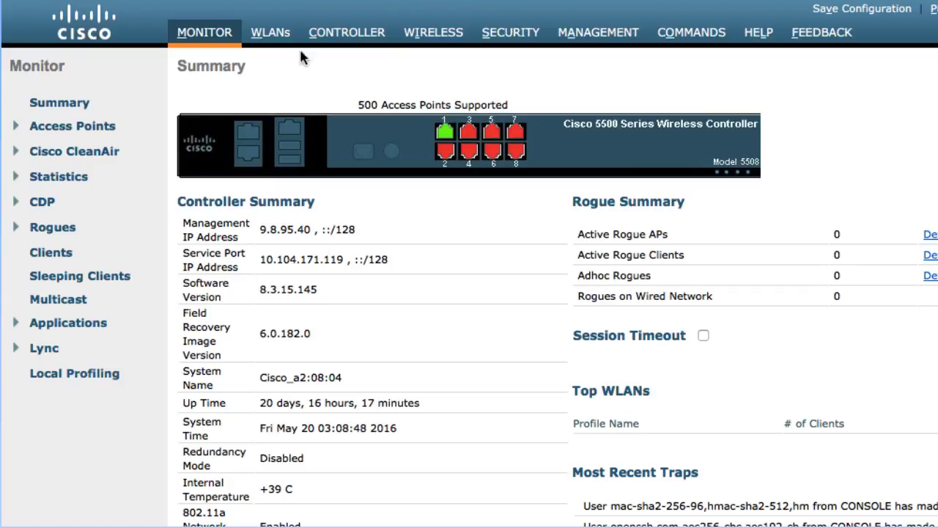
Show the WLANs list, which holds one existing WLAN named ads.
left_click(270, 32)
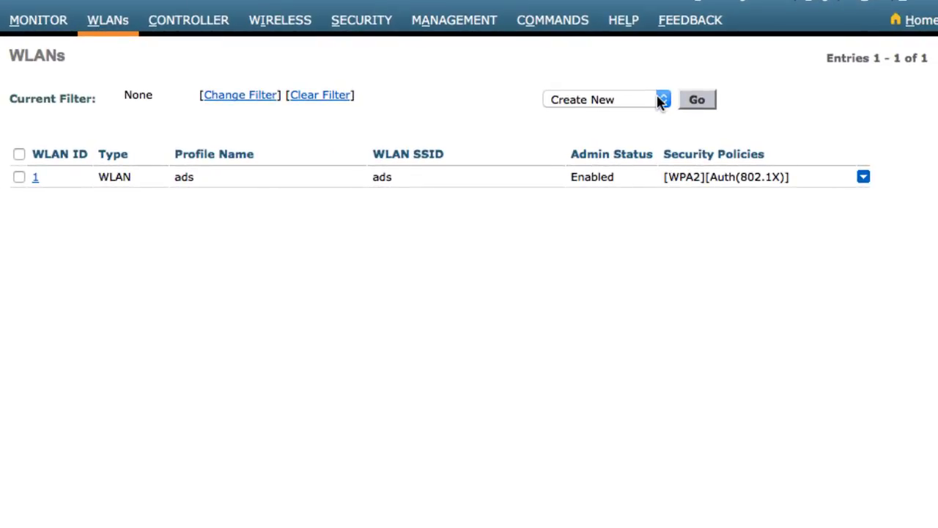
Start a blank new-WLAN form via Create New and Go, preset to type WLAN, ID 2.
left_click(662, 99)
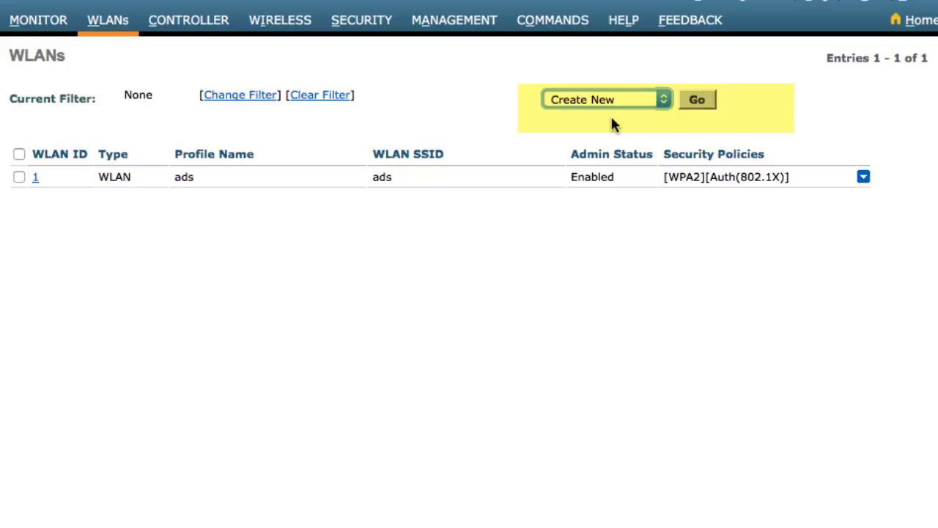
left_click(695, 100)
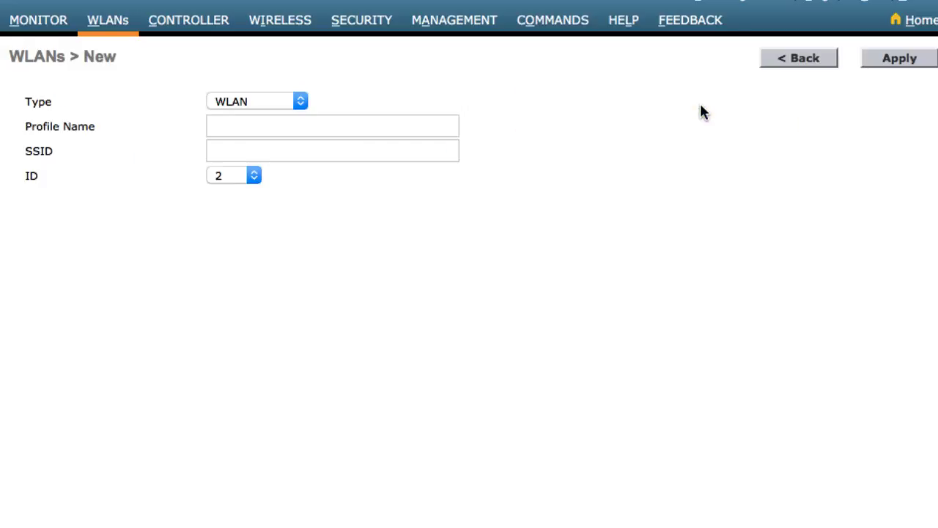
Name the profile cloudCMX and the SSID CMXaaS, keep WLAN type and ID 2, and apply.
left_click(331, 126)
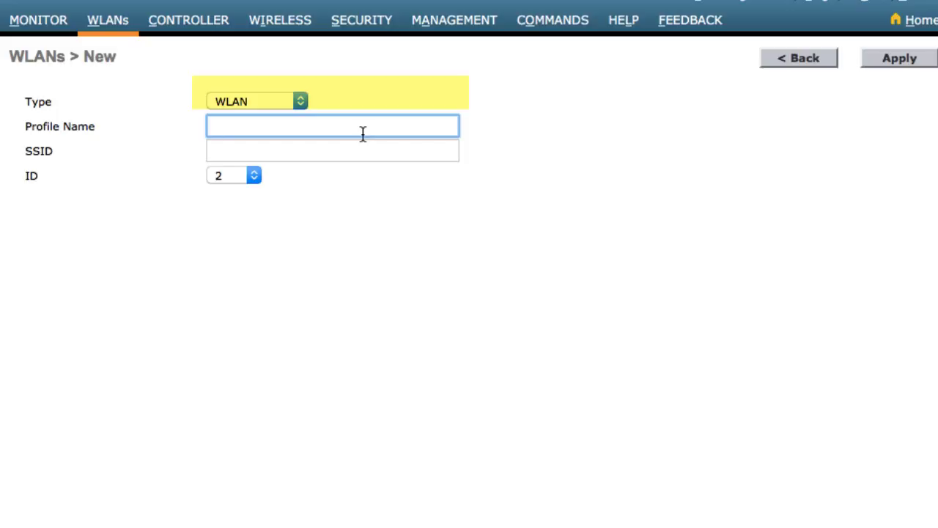
left_click(330, 126)
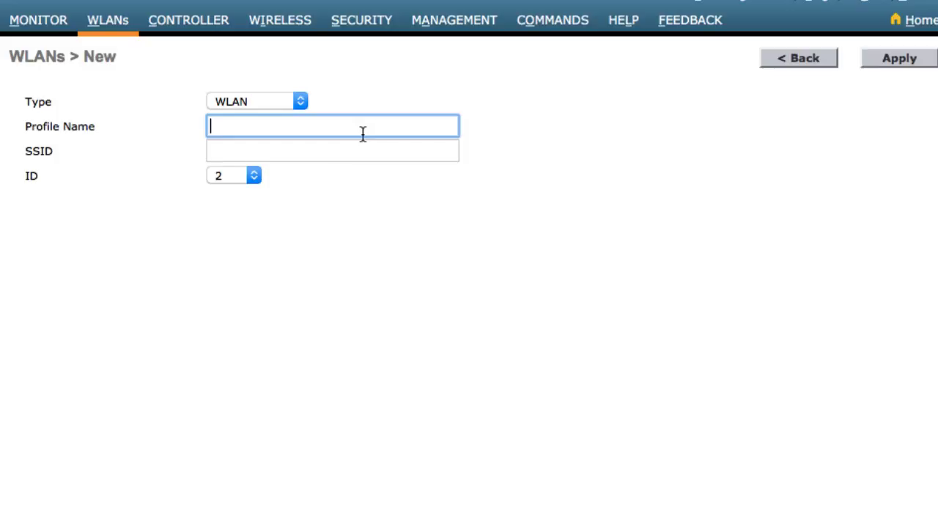
type("cloud")
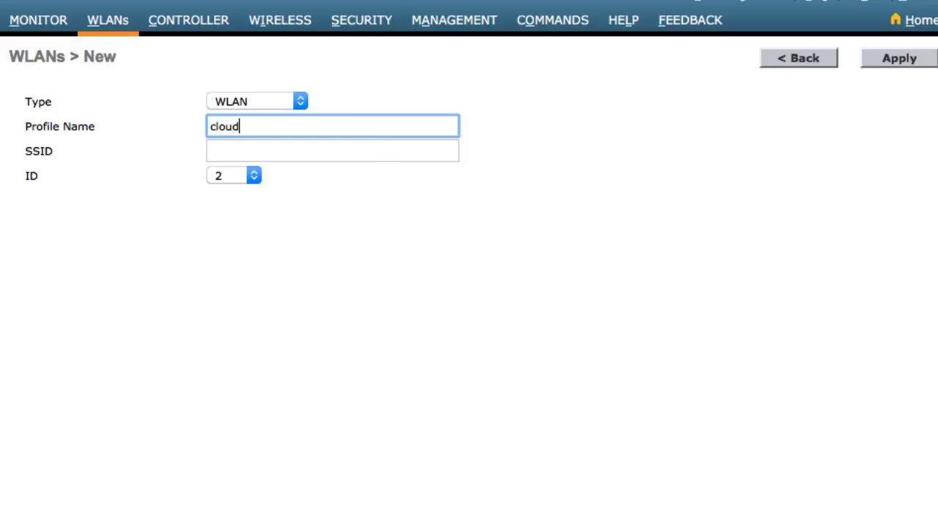
type("CMX")
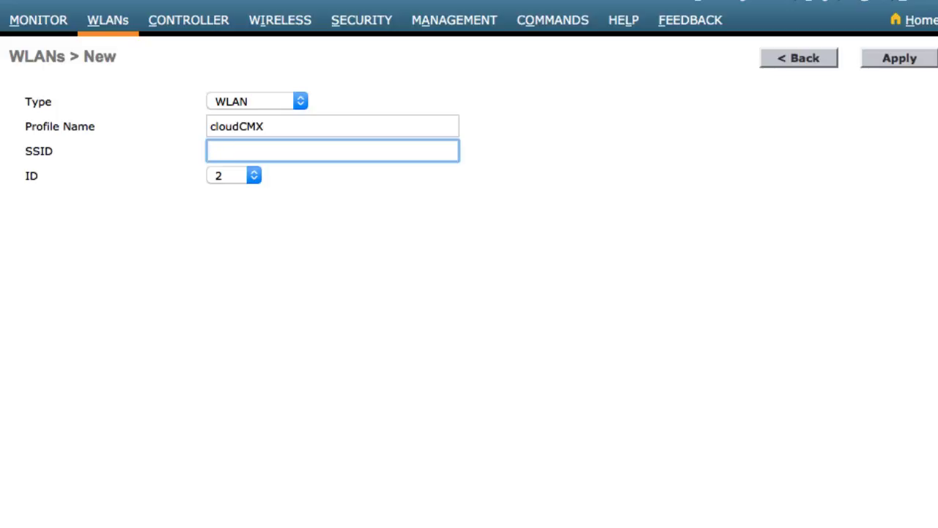
type("CMXaaS")
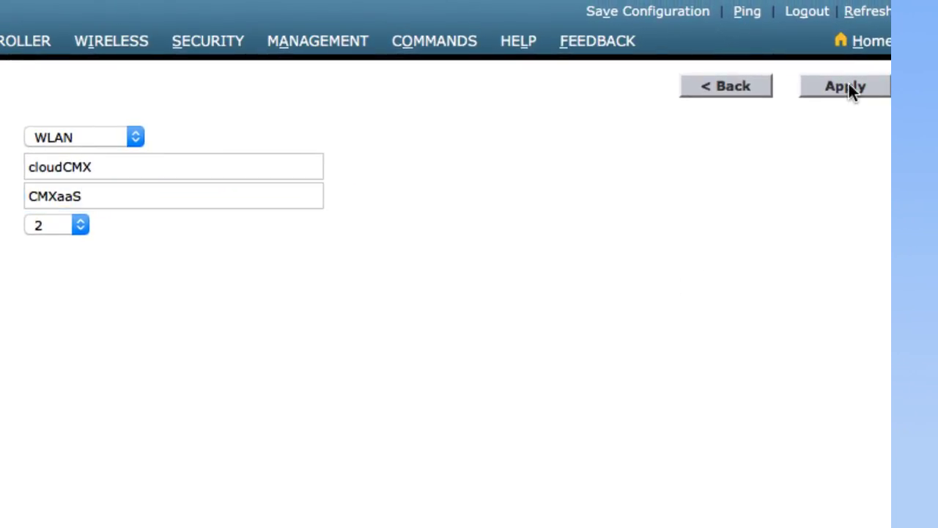
left_click(844, 85)
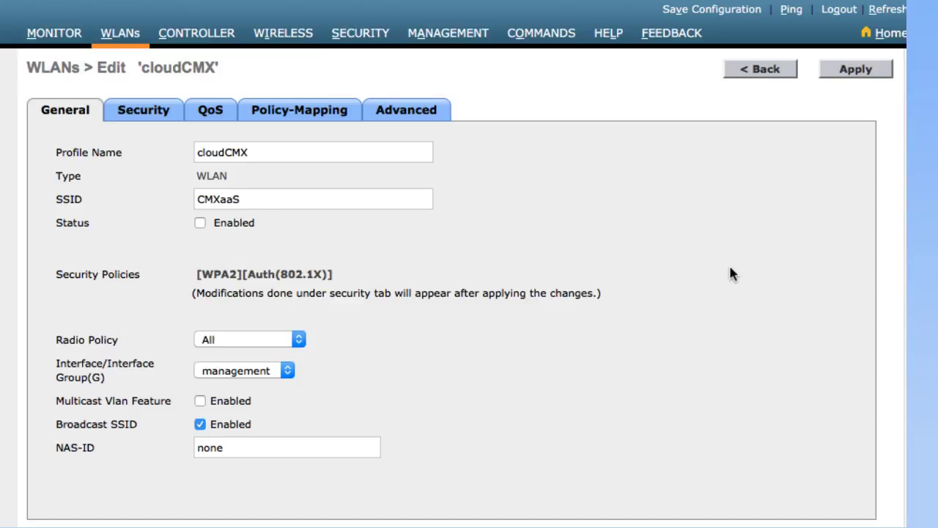
mouse_move(286, 347)
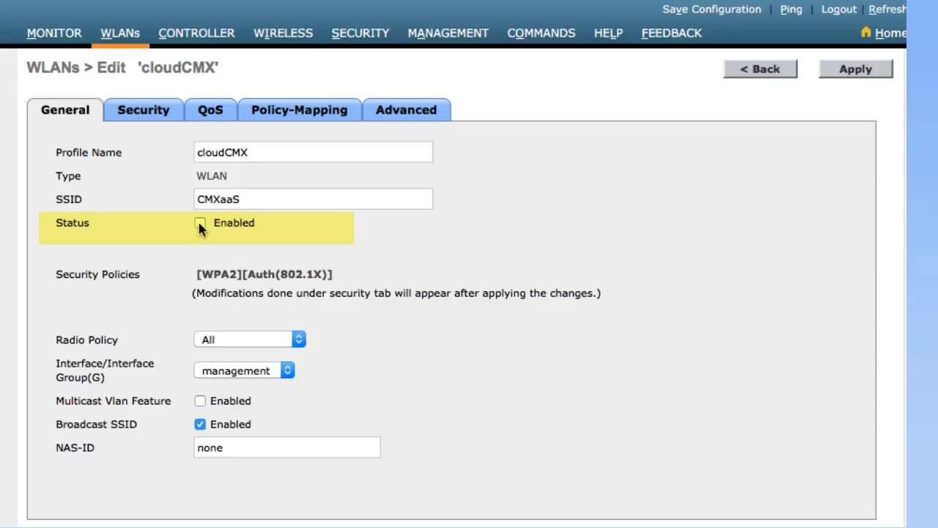
Tick Status Enabled for cloudCMX and move to its Security settings.
left_click(199, 223)
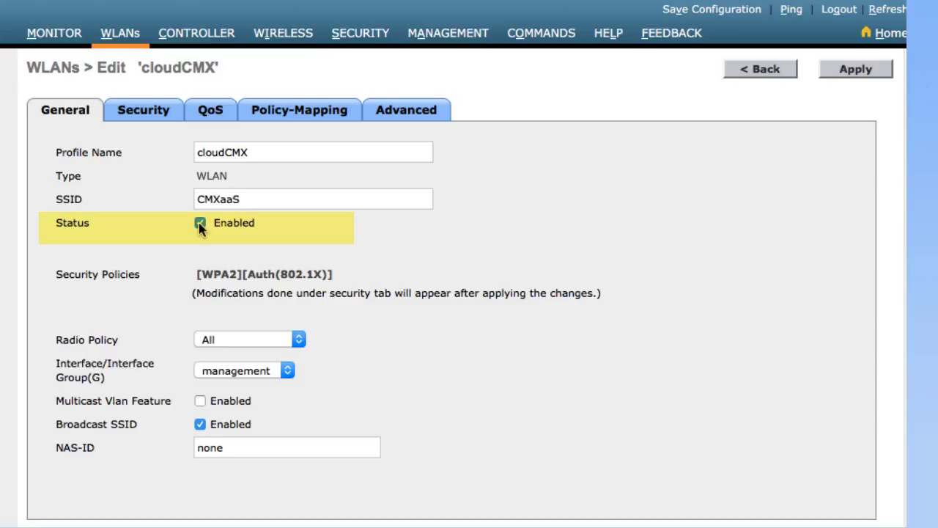
left_click(199, 223)
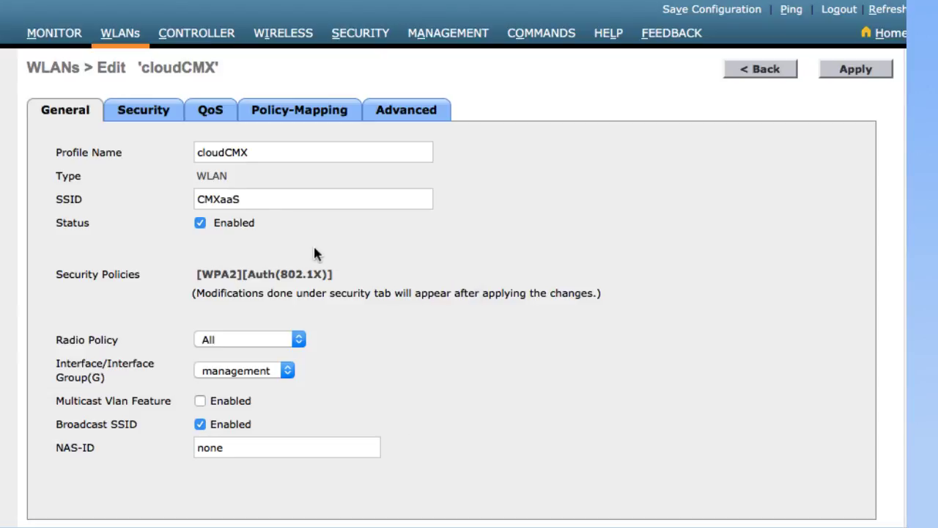
left_click(143, 110)
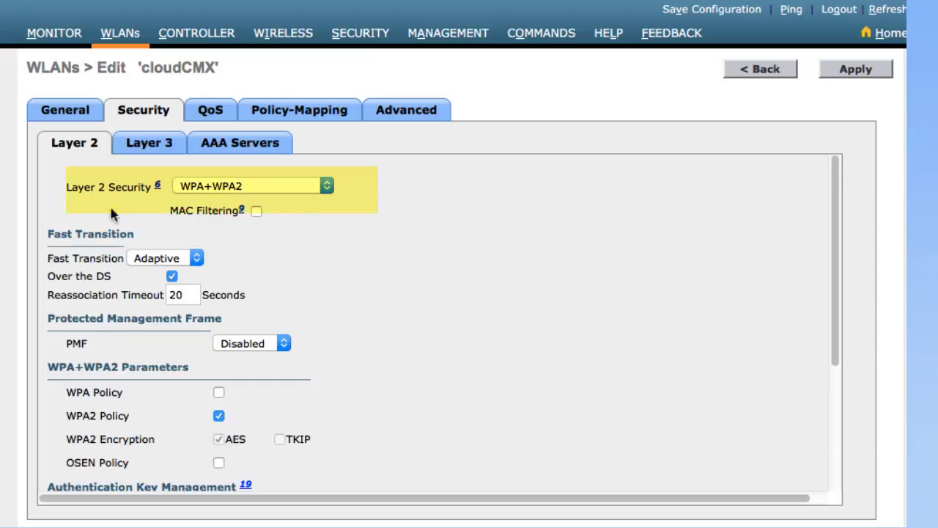
Set cloudCMX's Layer 2 Security to None.
left_click(253, 185)
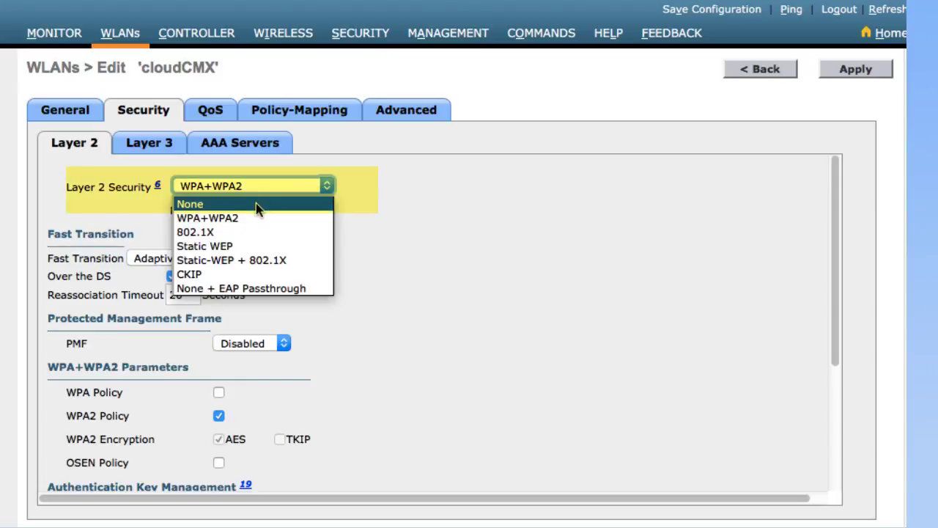
left_click(190, 204)
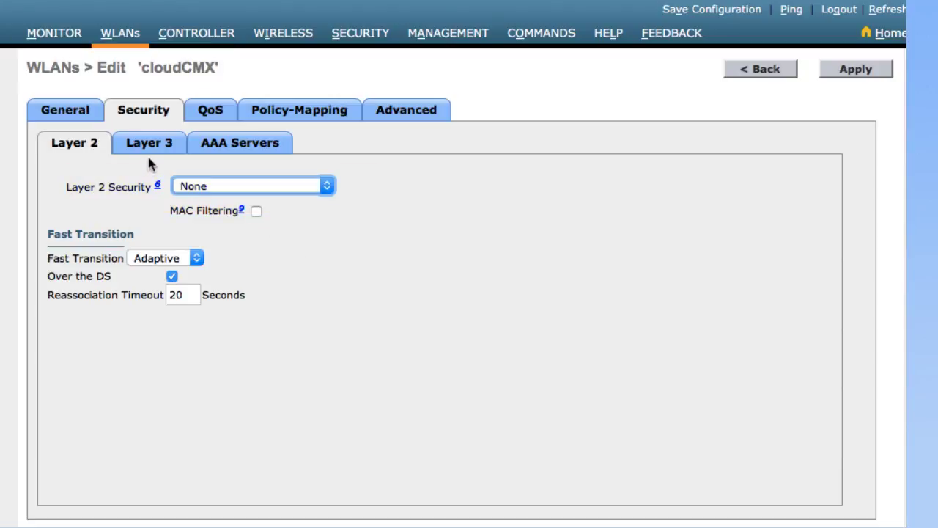
mouse_move(97, 182)
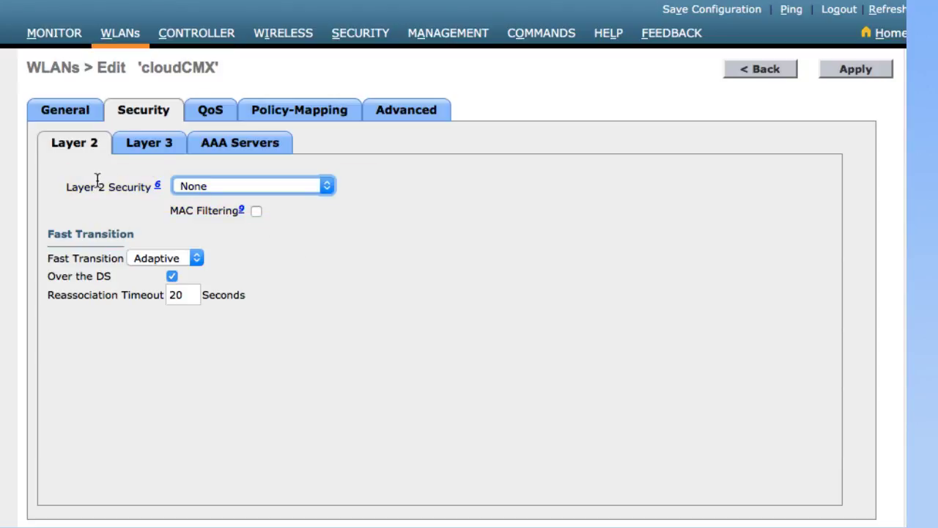
mouse_move(135, 151)
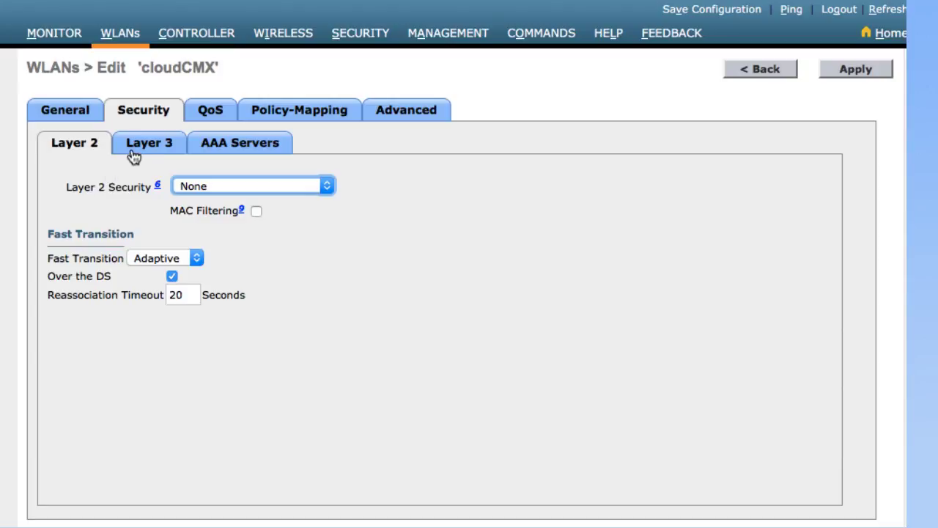
Set Layer 3 Security to Web Policy and acknowledge the DNS pre-authentication notice.
left_click(150, 142)
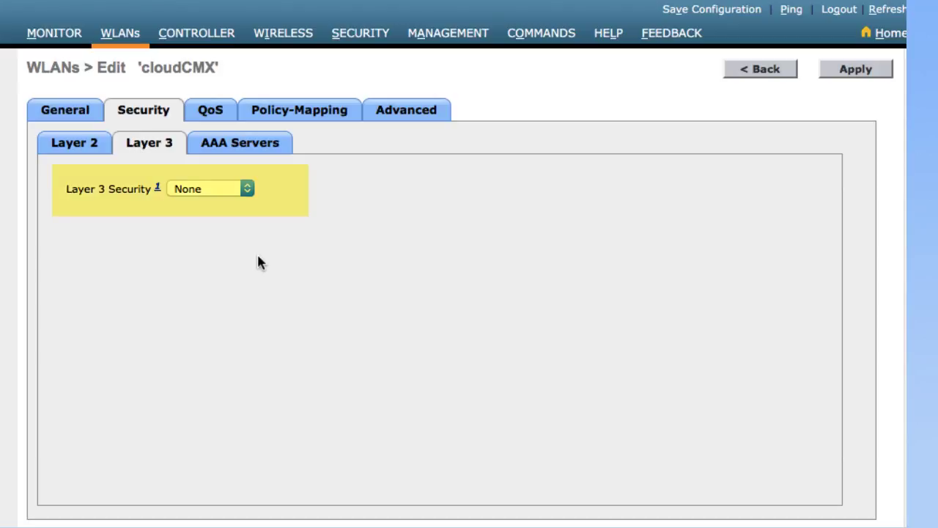
left_click(211, 187)
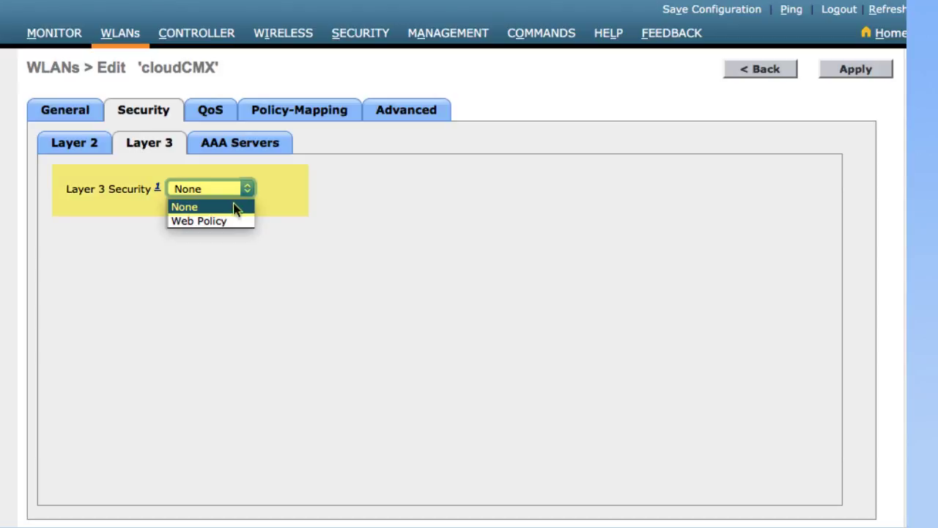
left_click(200, 220)
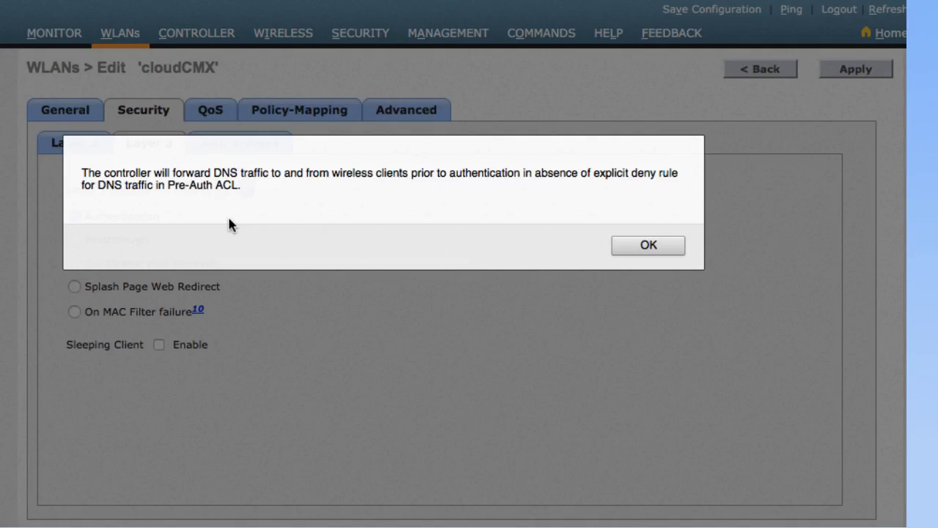
mouse_move(613, 254)
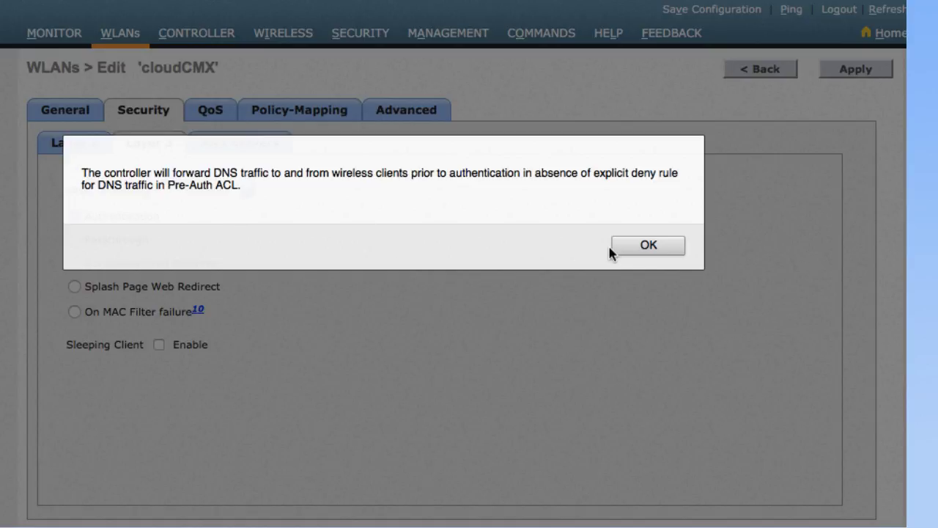
left_click(647, 245)
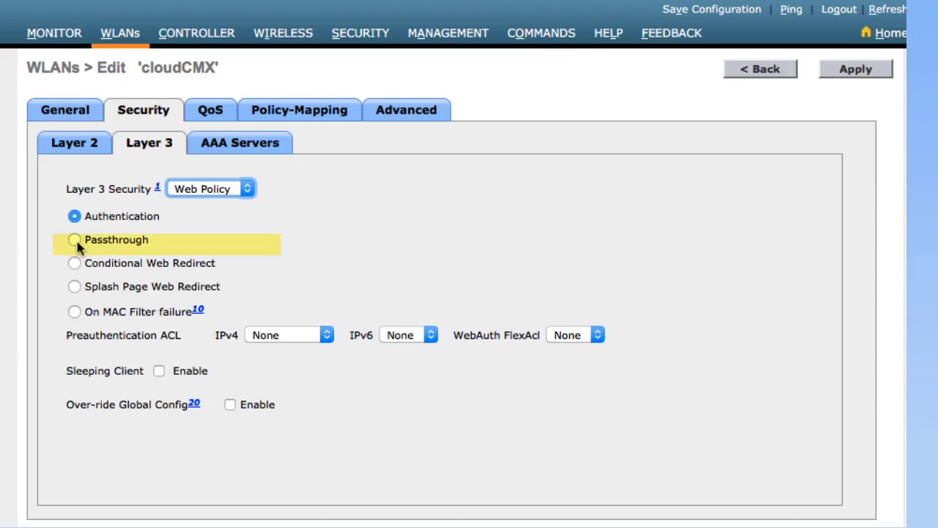
Choose Passthrough, IPv4 pre-auth ACL cloud-acl, and Over-ride Global Config.
left_click(73, 240)
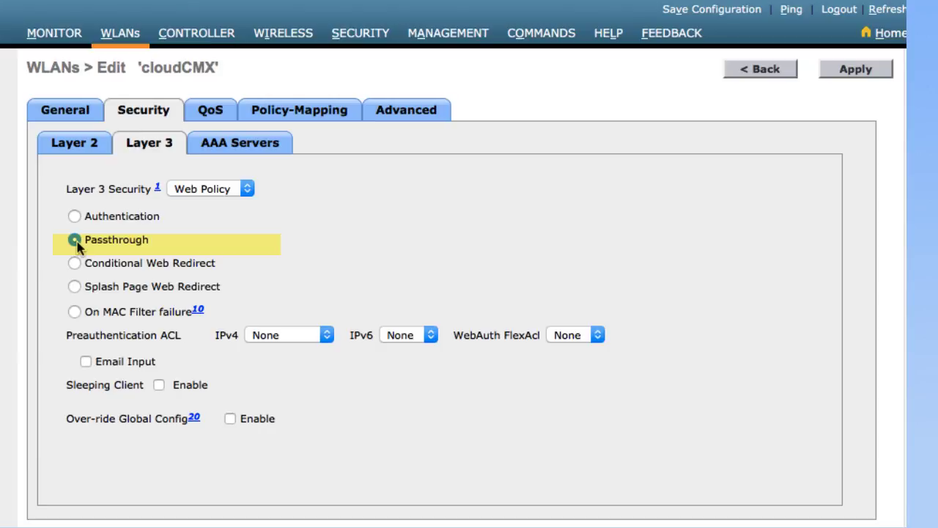
left_click(74, 239)
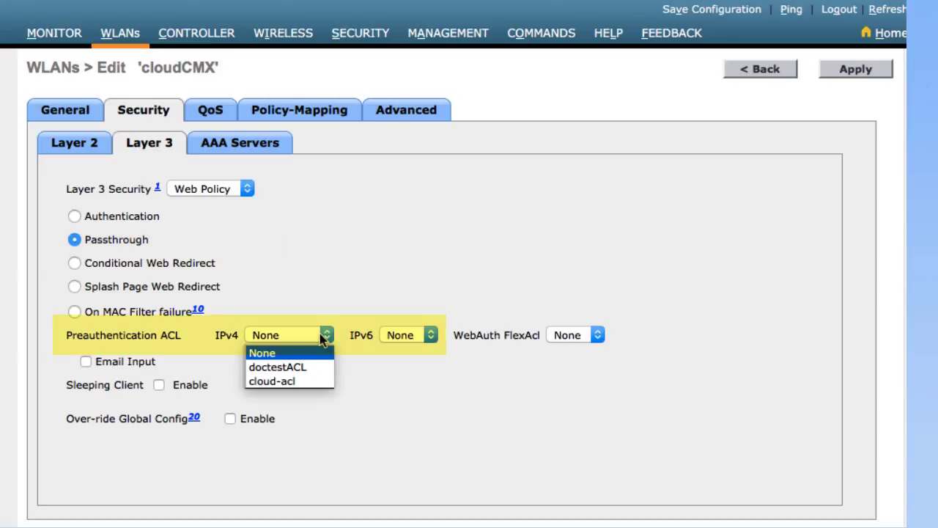
left_click(271, 381)
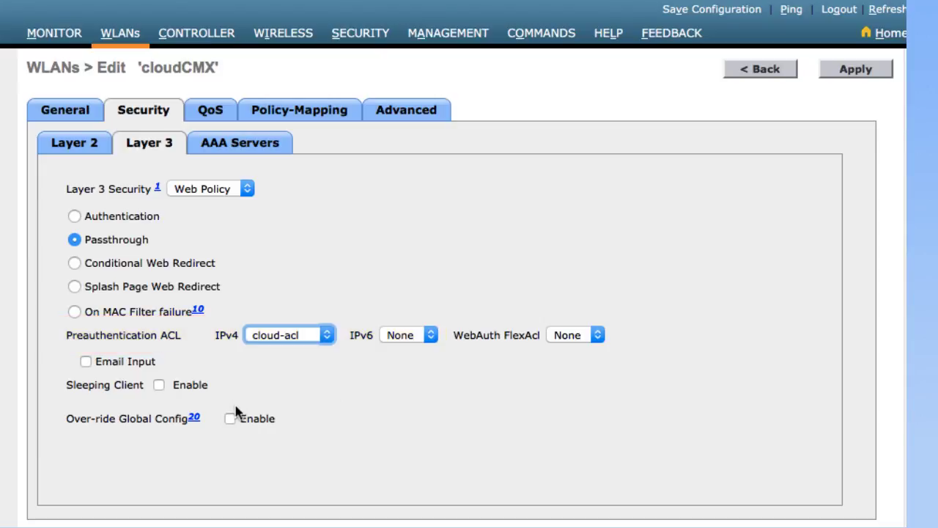
left_click(230, 419)
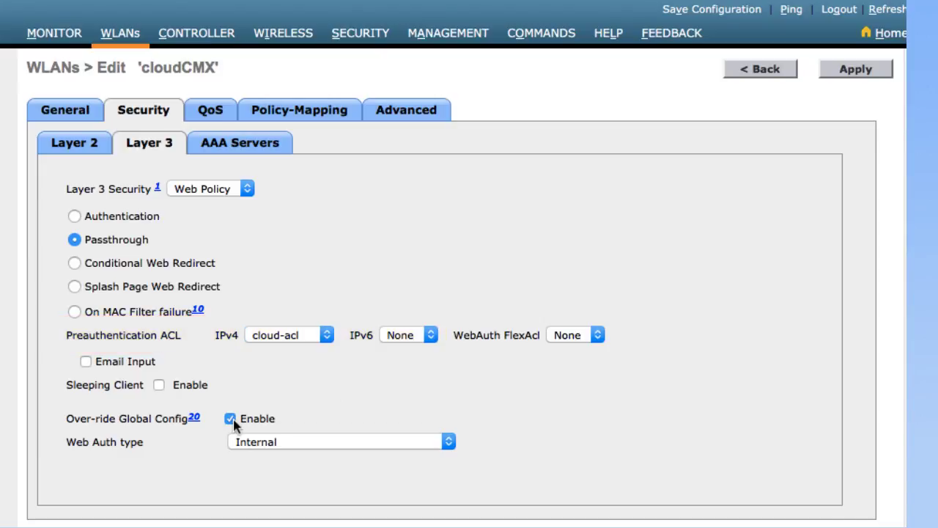
Set the Web Auth type to External, redirecting to an outside server.
scroll("down", 3)
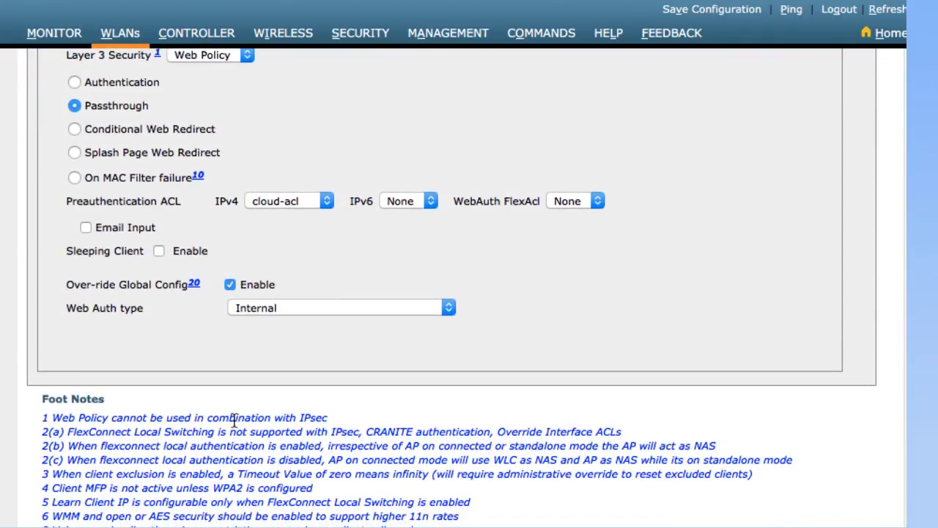
left_click(340, 308)
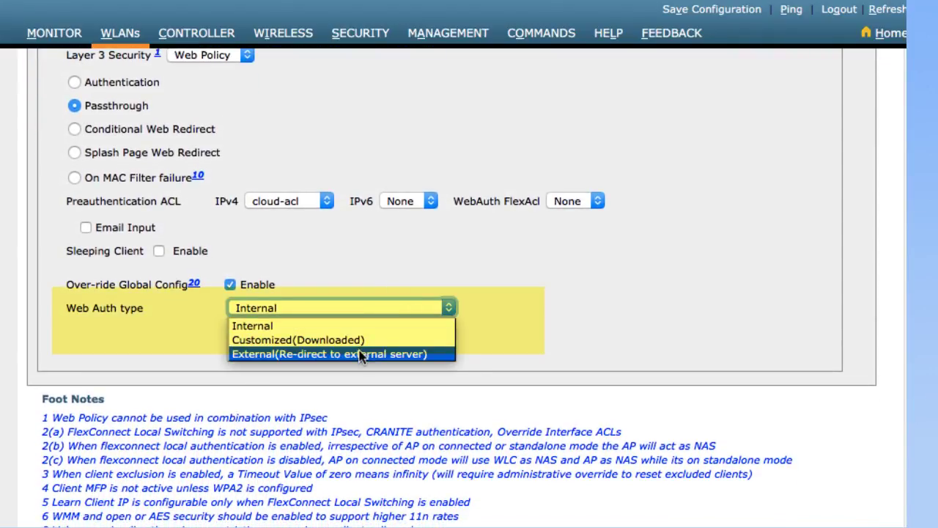
left_click(328, 354)
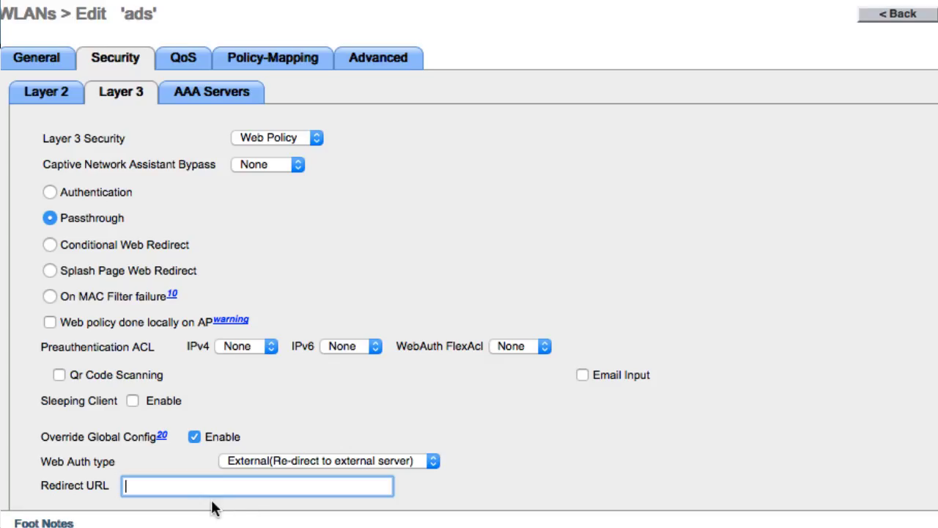
type("https://mfzmds.cmxcisco.com")
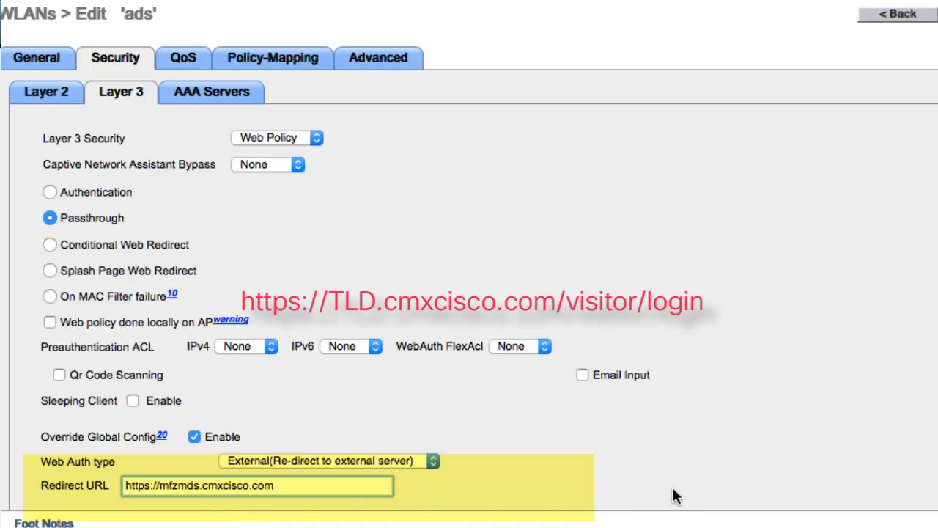
left_click(257, 485)
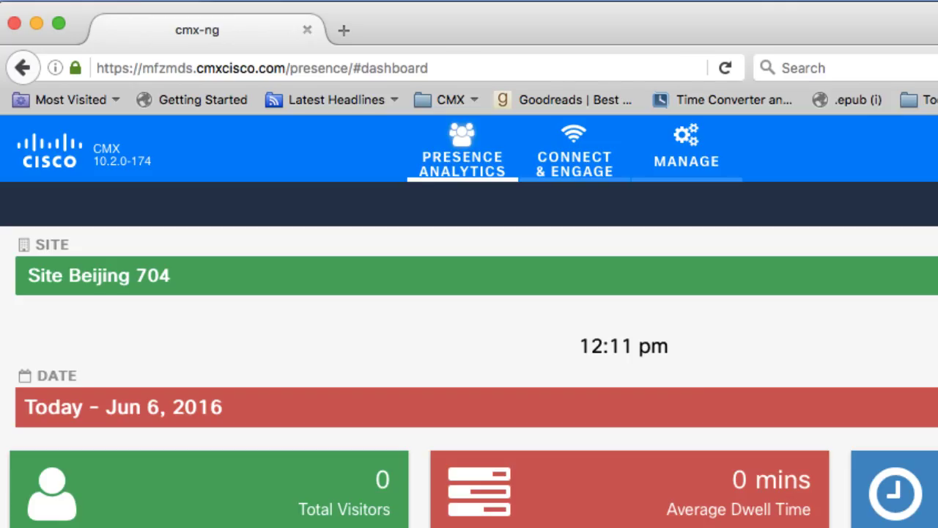
mouse_move(202, 99)
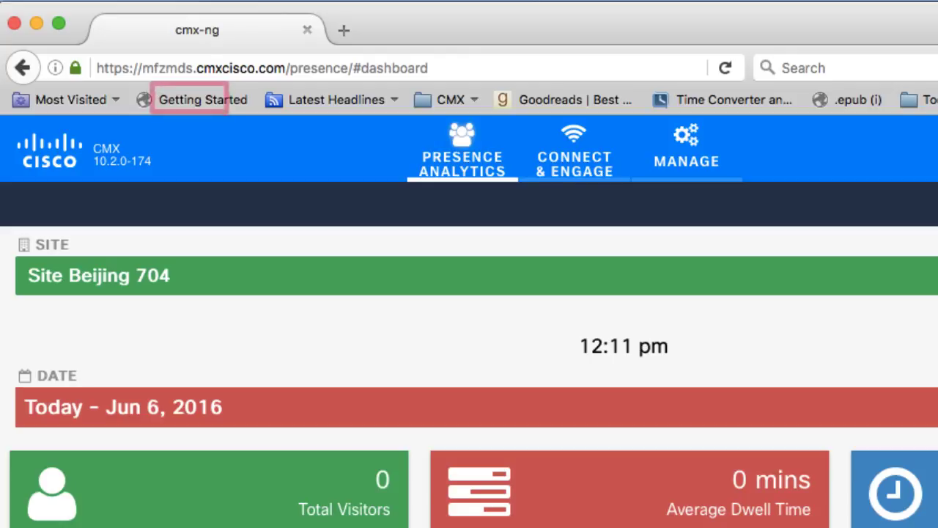